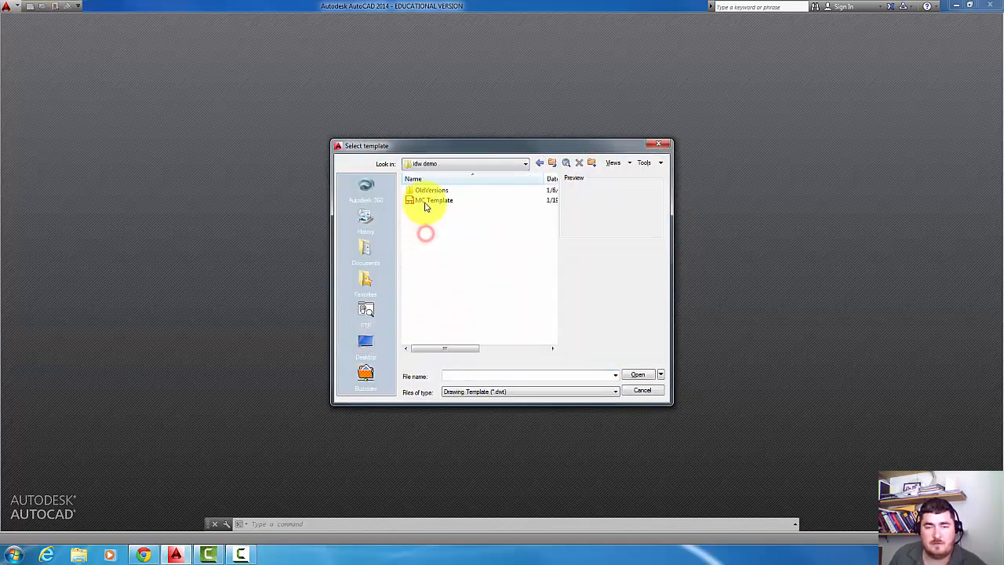
Create a new drawing from the MC Template file in the Select Template dialog
{"action": "left_click", "coordinate": [431, 201]}
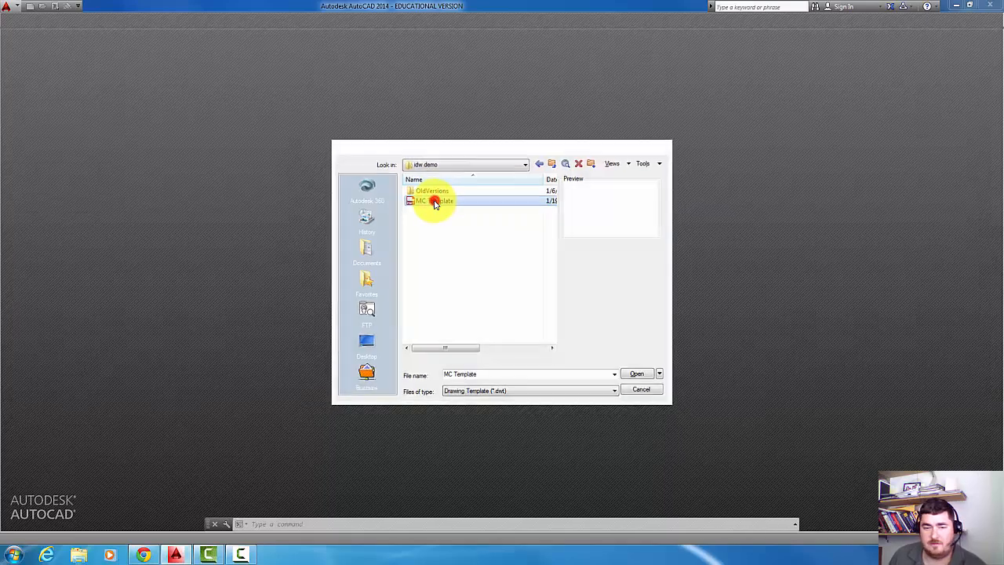
{"action": "left_click", "coordinate": [637, 373]}
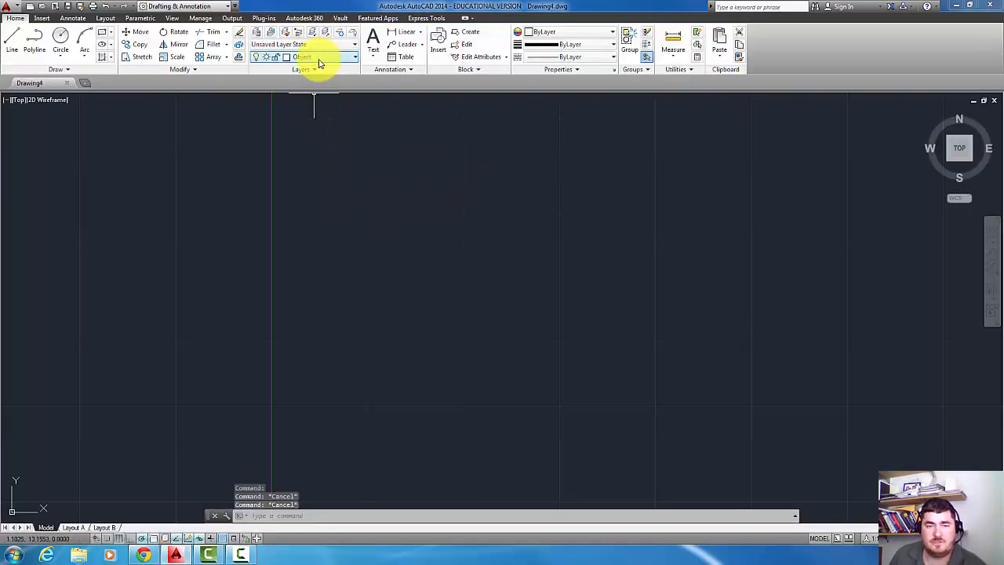
{"action": "left_click", "coordinate": [355, 57]}
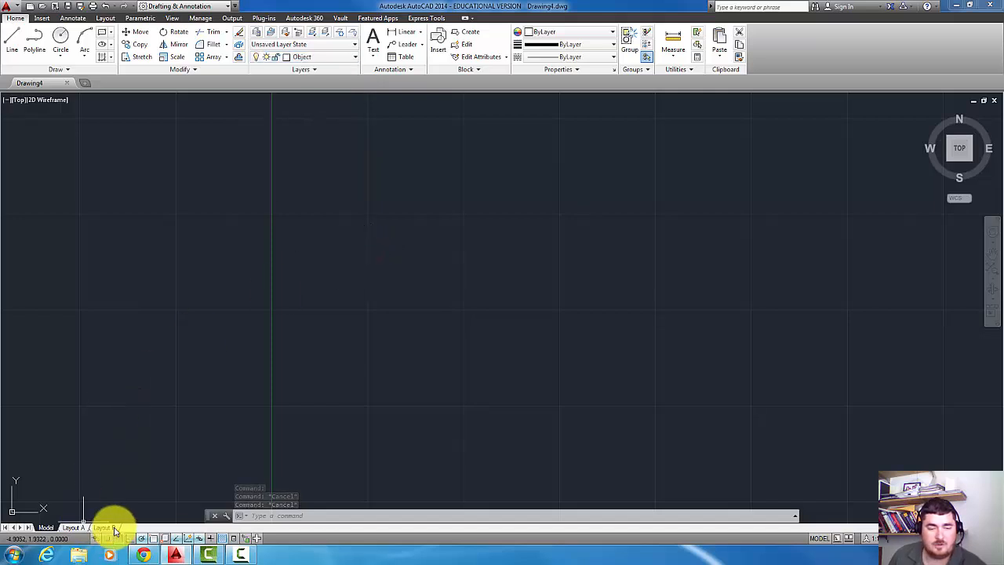
View the Layout B title-block sheet and show the Layout ribbon's drawing view tools
{"action": "left_click", "coordinate": [104, 527]}
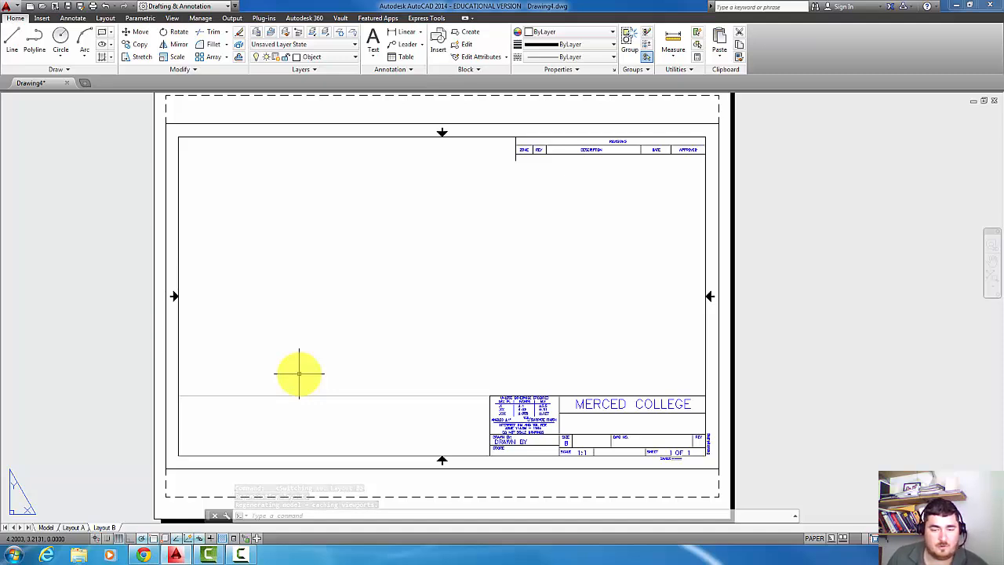
{"action": "left_click", "coordinate": [104, 527]}
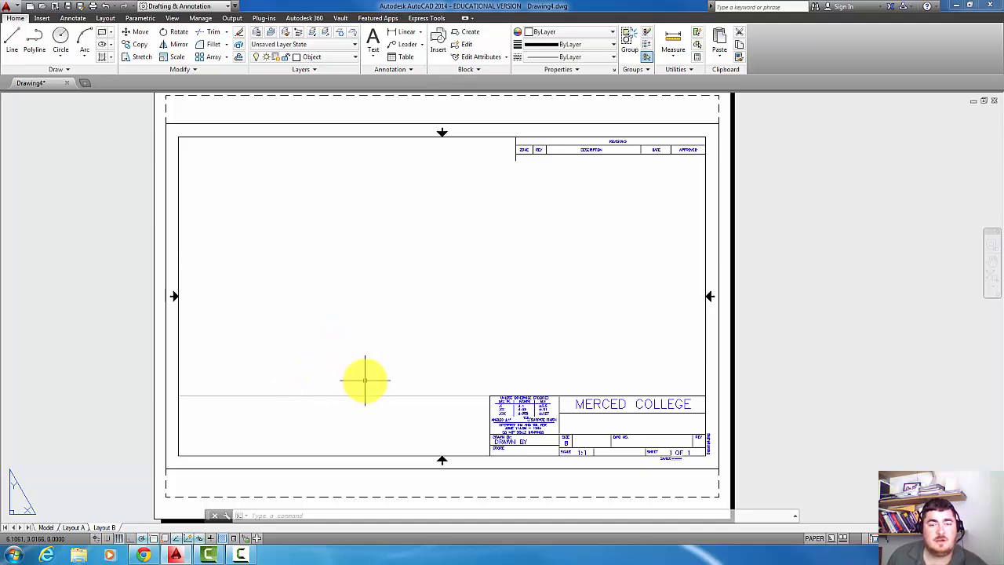
{"action": "mouse_move", "coordinate": [477, 454]}
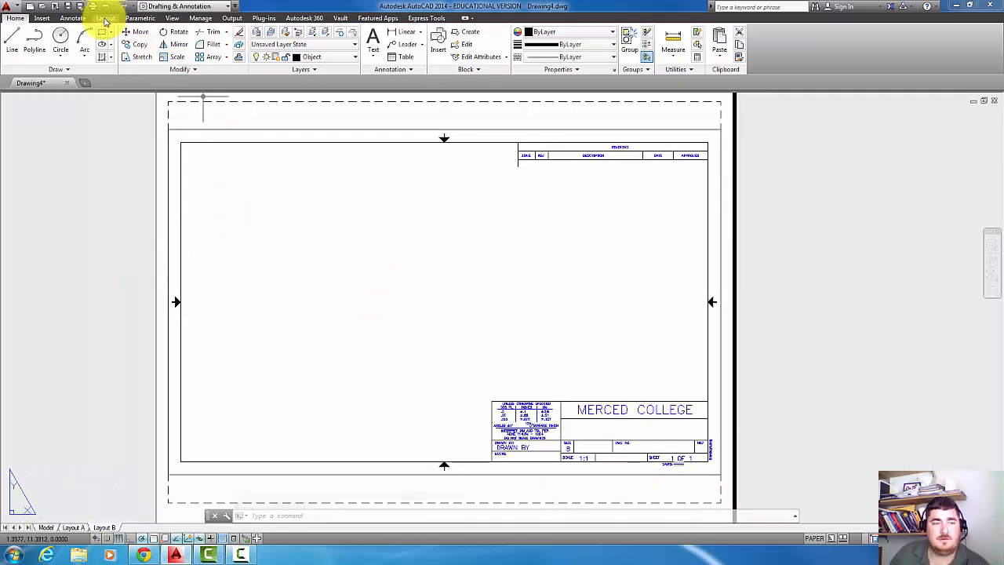
{"action": "left_click", "coordinate": [106, 18]}
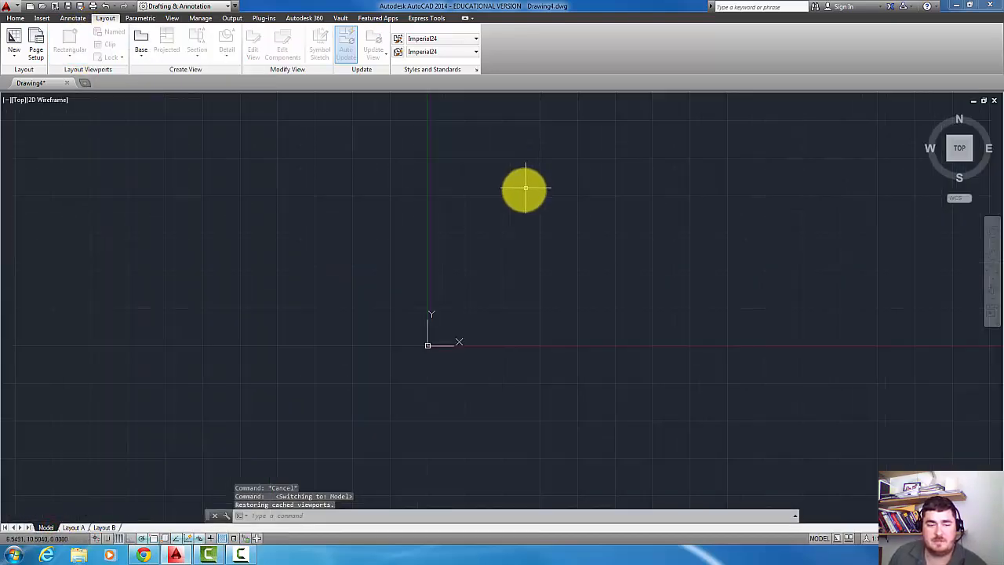
Start a base view from Inventor, select the demo1 part and browse for another project file
{"action": "left_click", "coordinate": [104, 527]}
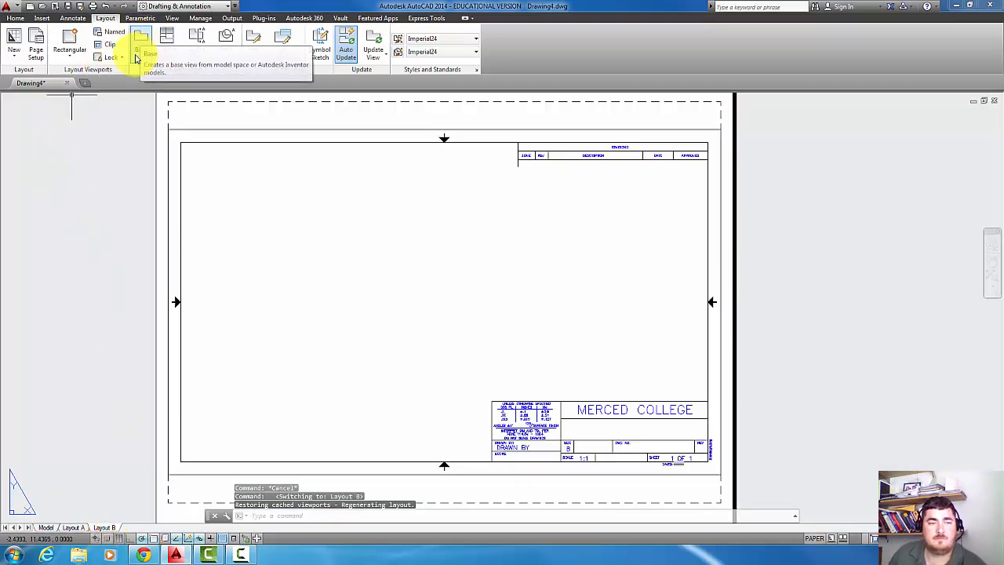
{"action": "left_click", "coordinate": [142, 39]}
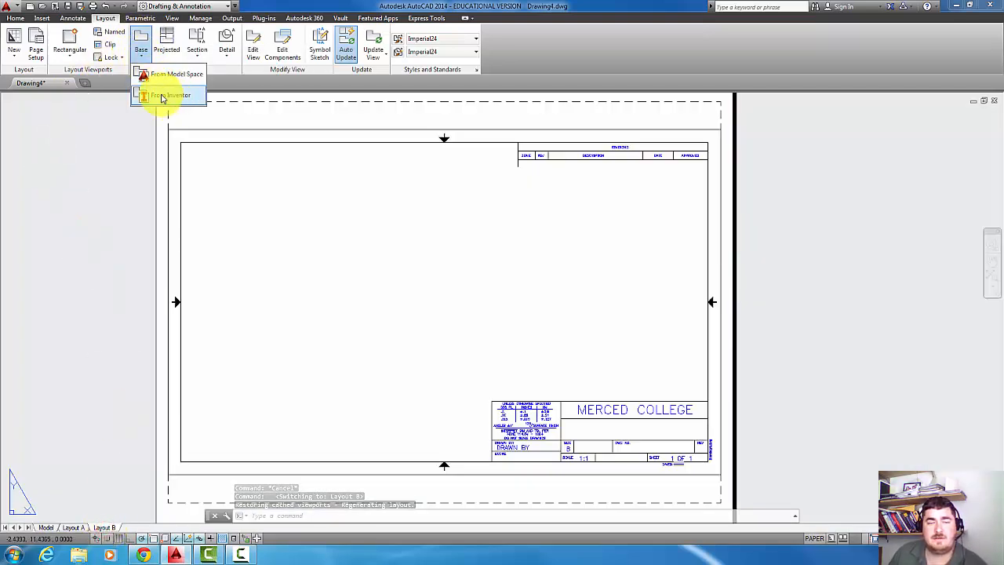
{"action": "left_click", "coordinate": [170, 96]}
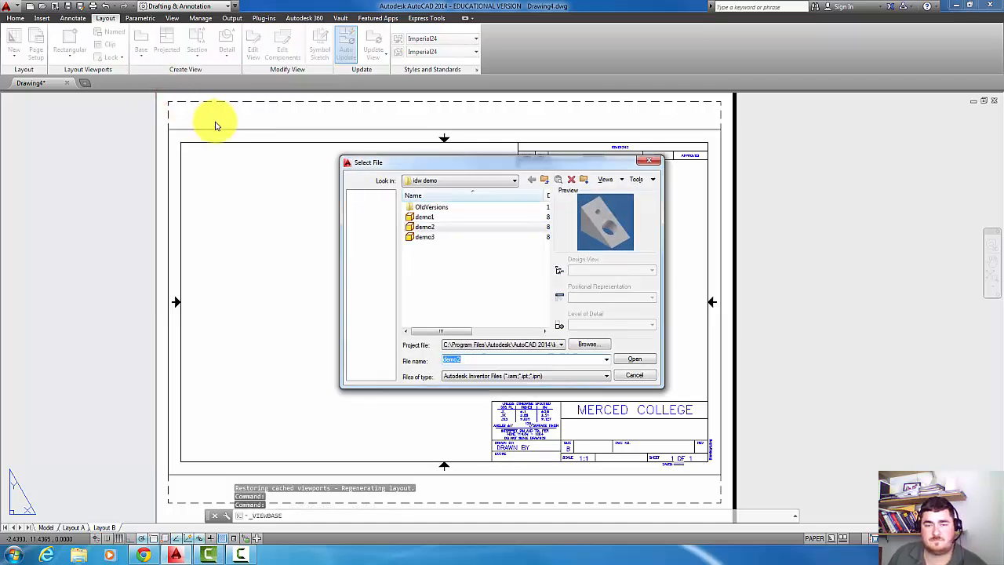
{"action": "left_click", "coordinate": [423, 216]}
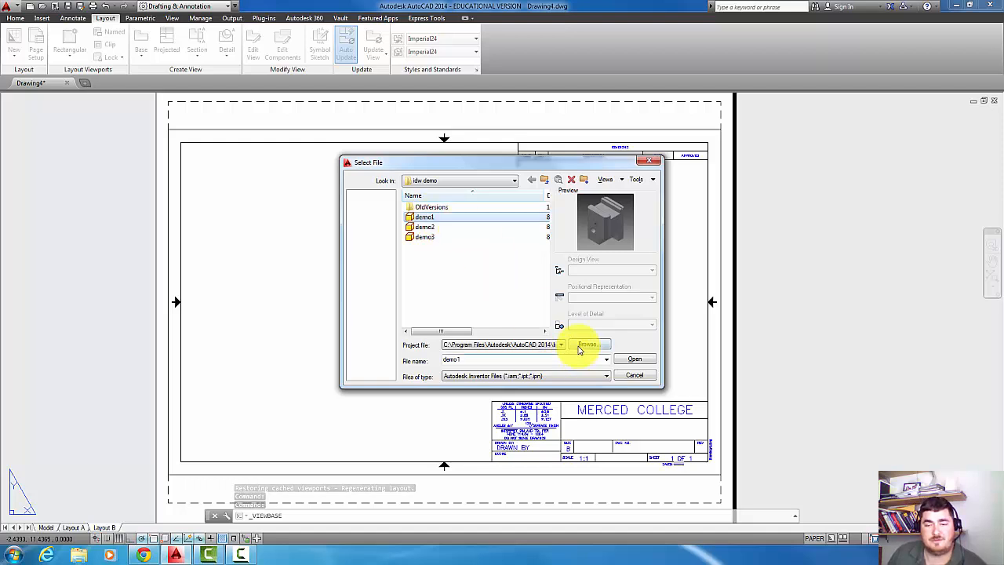
{"action": "mouse_move", "coordinate": [588, 345]}
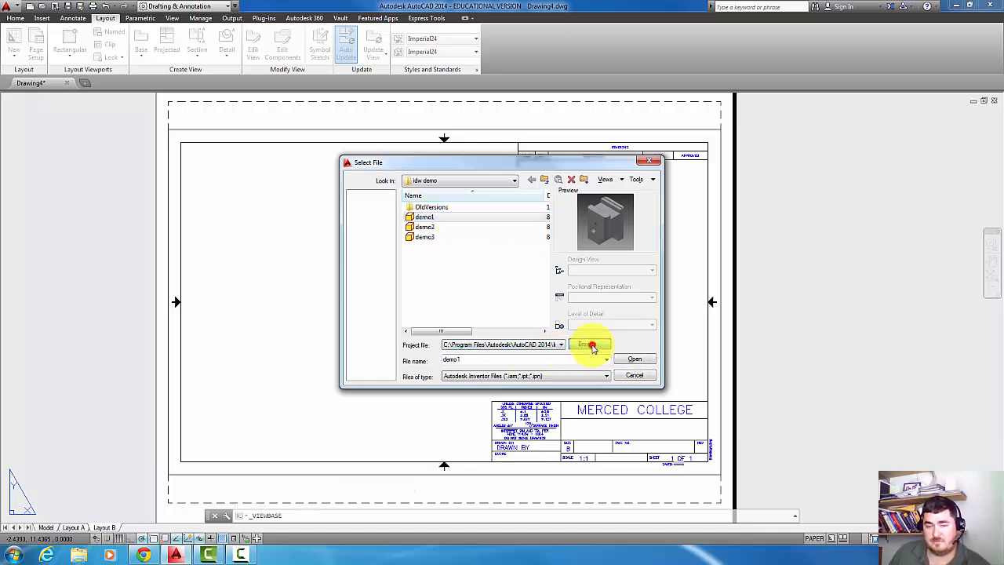
{"action": "left_click", "coordinate": [593, 345]}
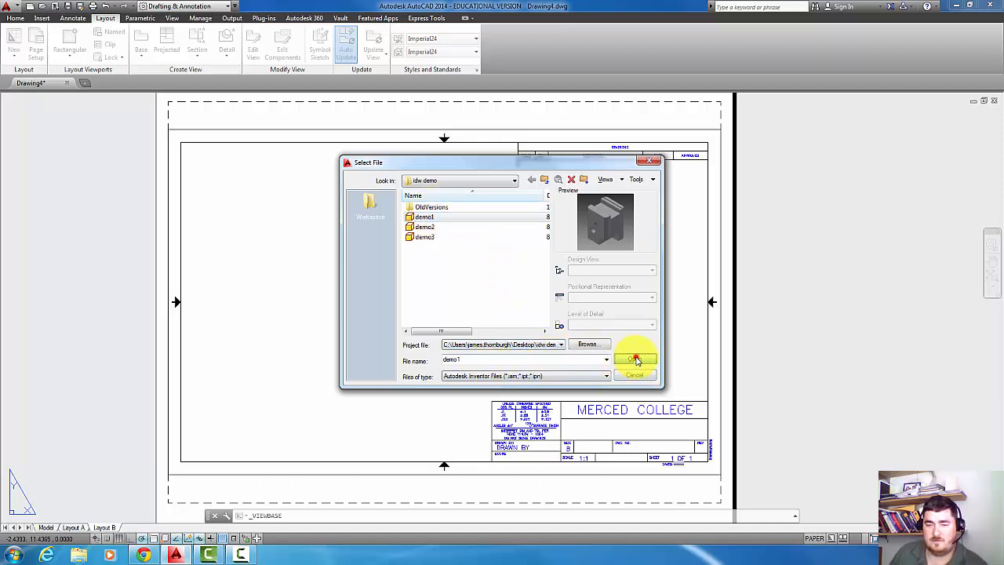
Open the demo1 part so its base view can be placed on the sheet
{"action": "left_click", "coordinate": [633, 357]}
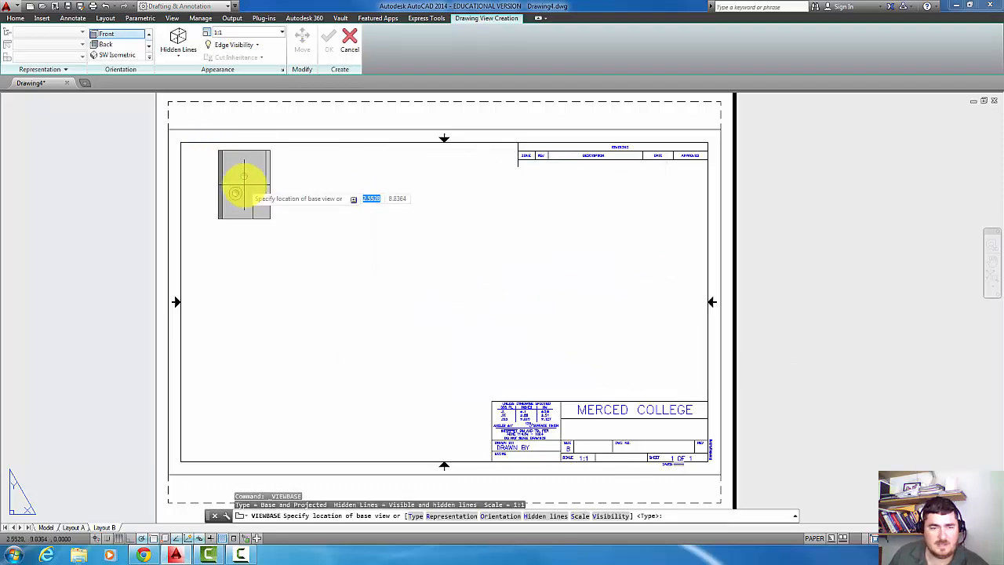
{"action": "mouse_move", "coordinate": [373, 313]}
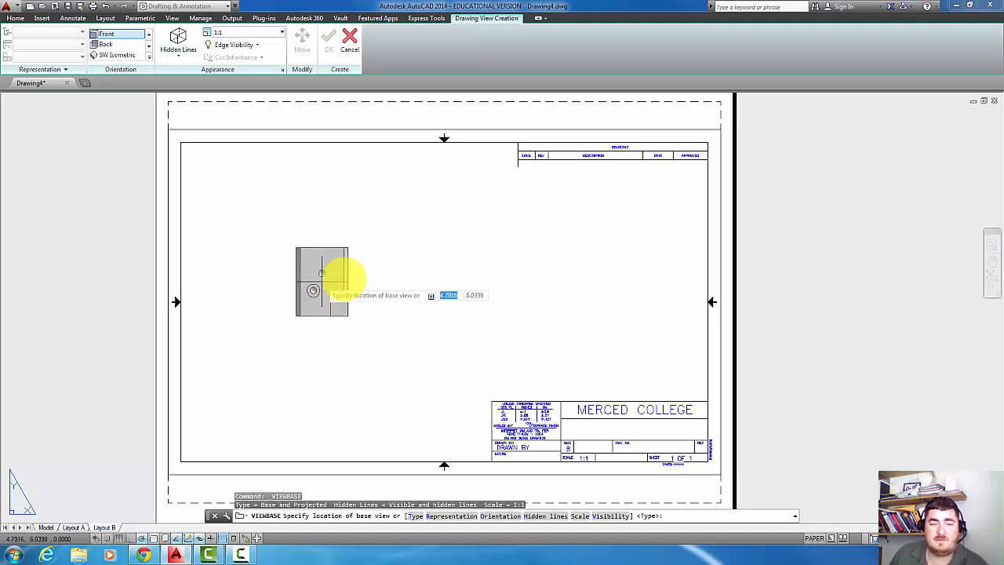
{"action": "mouse_move", "coordinate": [361, 311]}
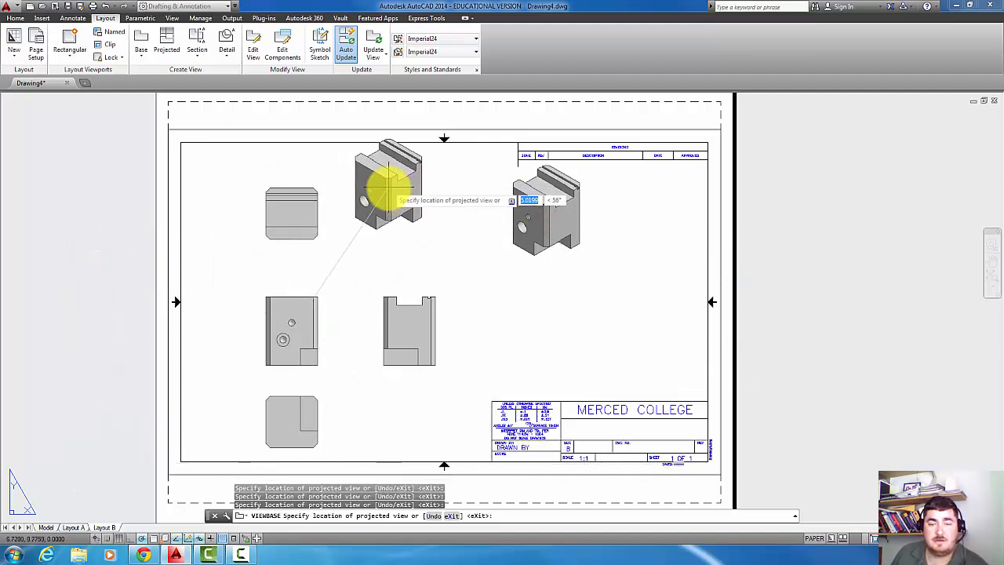
{"action": "mouse_move", "coordinate": [411, 196]}
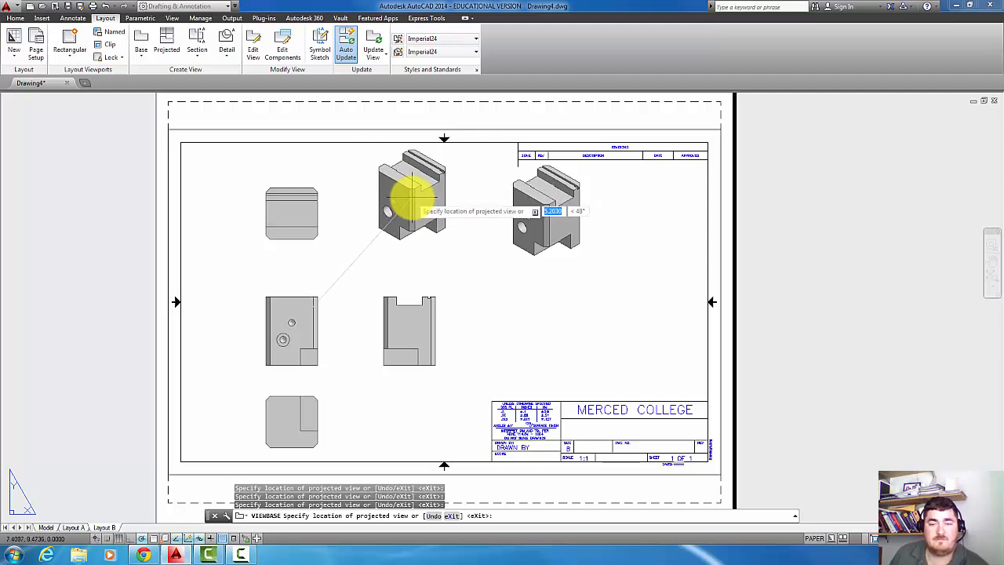
Finish placing the projected views, then pick a smaller scale for the base view via its scale grip
{"action": "right_click", "coordinate": [410, 198]}
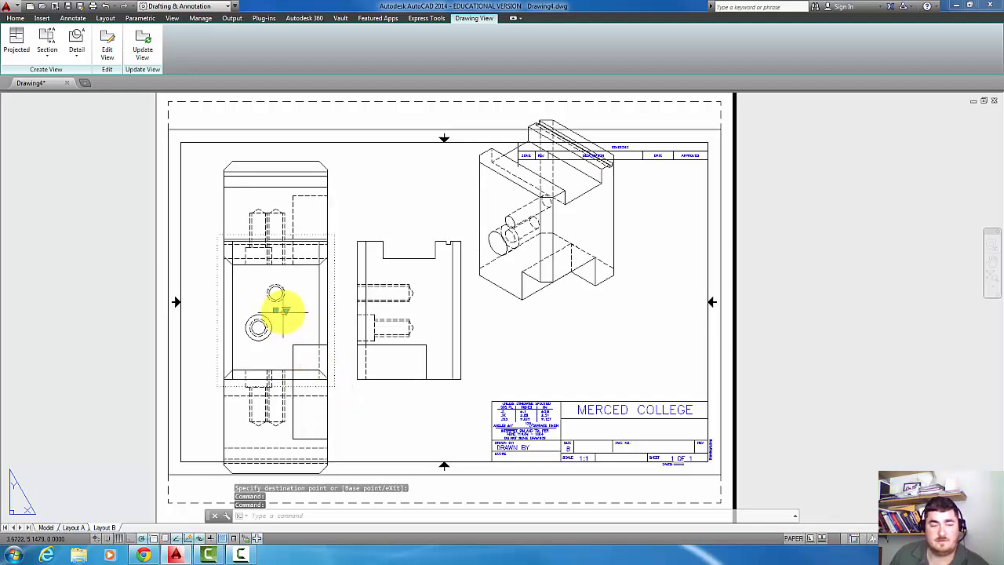
{"action": "left_click", "coordinate": [276, 311]}
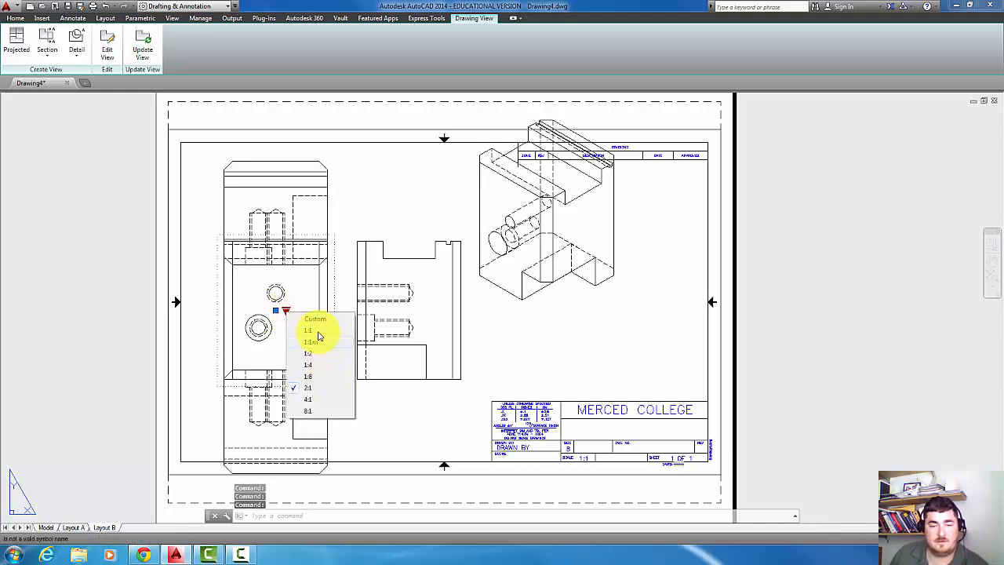
{"action": "left_click", "coordinate": [308, 329]}
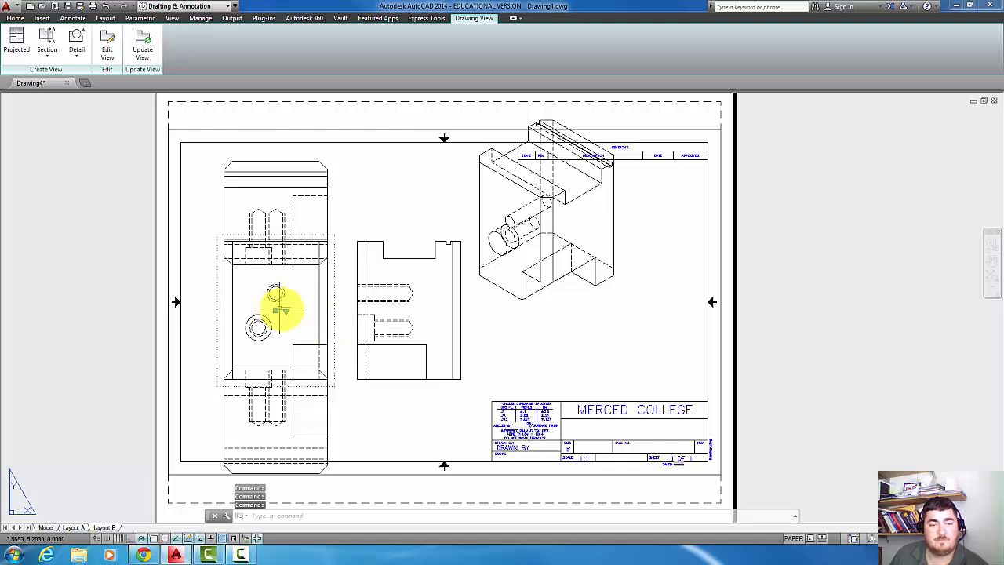
{"action": "left_click", "coordinate": [289, 312]}
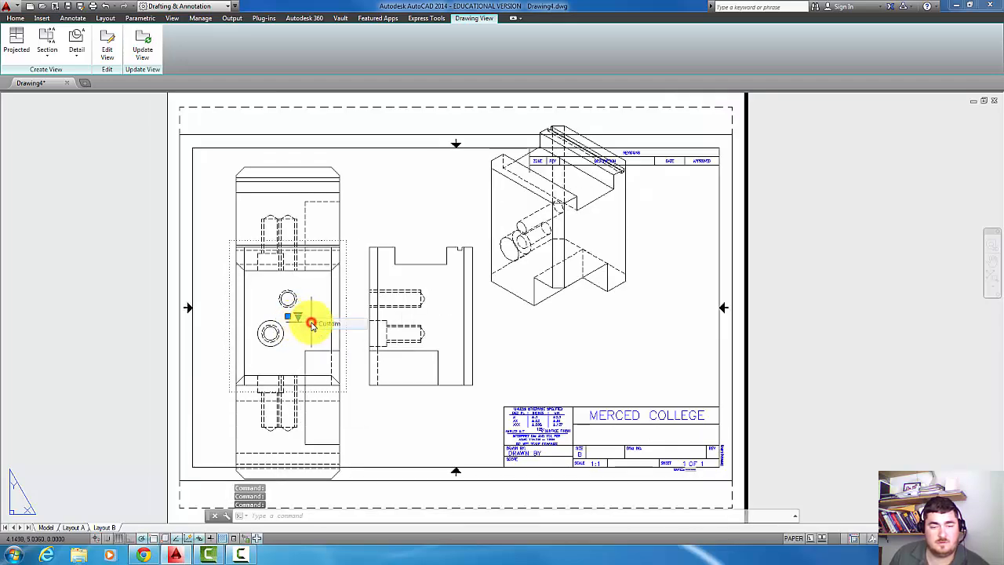
{"action": "left_click", "coordinate": [298, 317]}
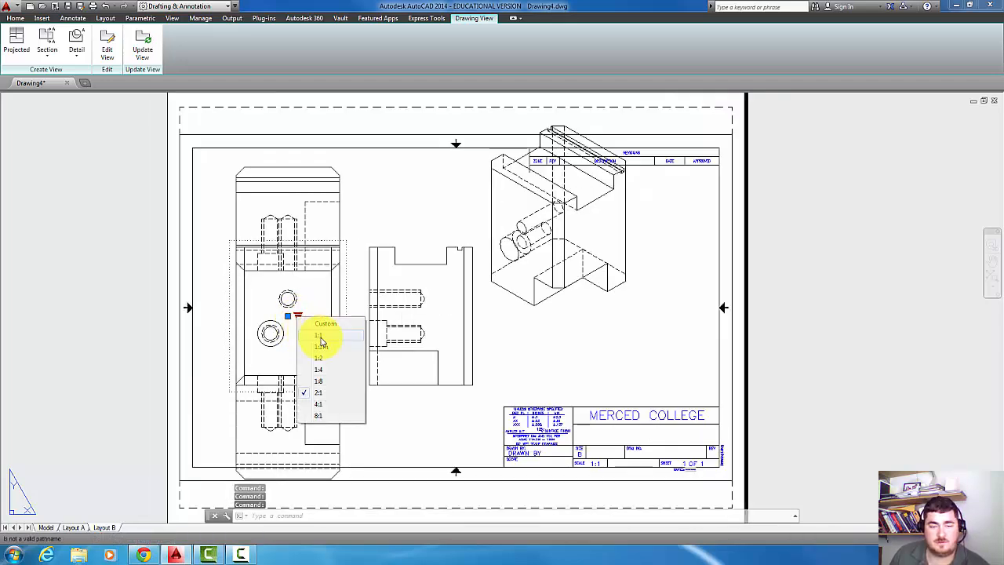
{"action": "left_click", "coordinate": [317, 336]}
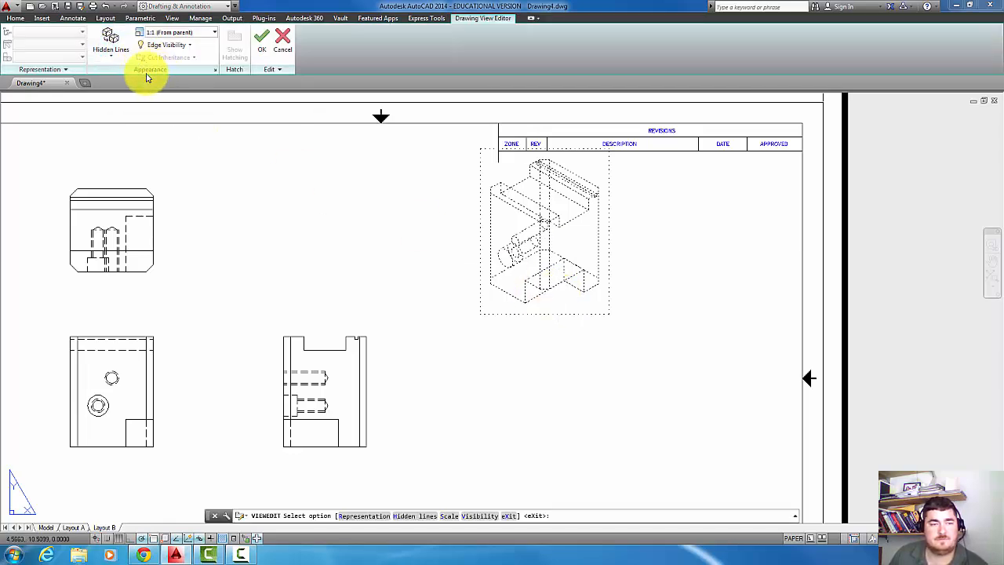
Set the isometric view to shaded without hidden lines and give it a larger scale
{"action": "left_click", "coordinate": [110, 40]}
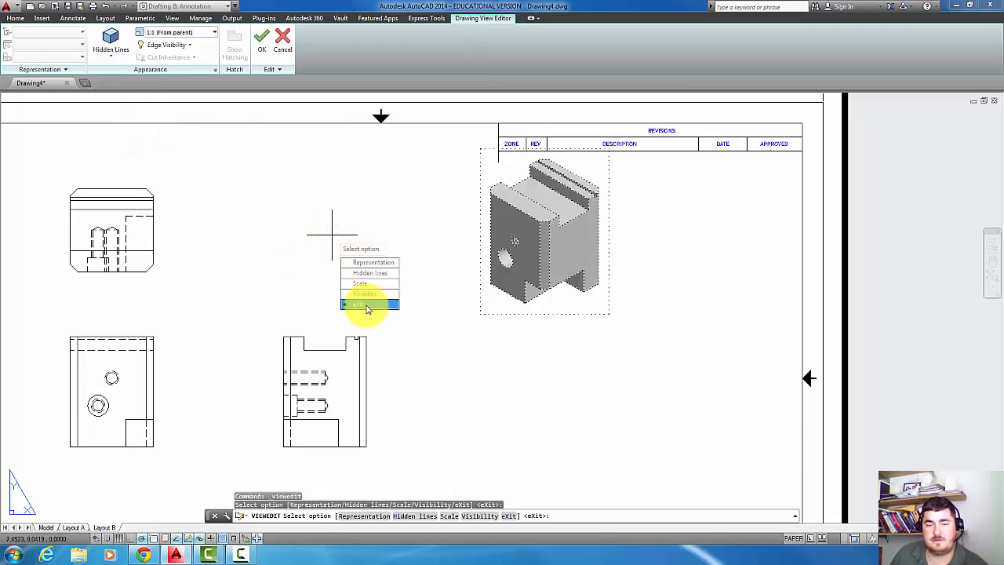
{"action": "left_click", "coordinate": [359, 304]}
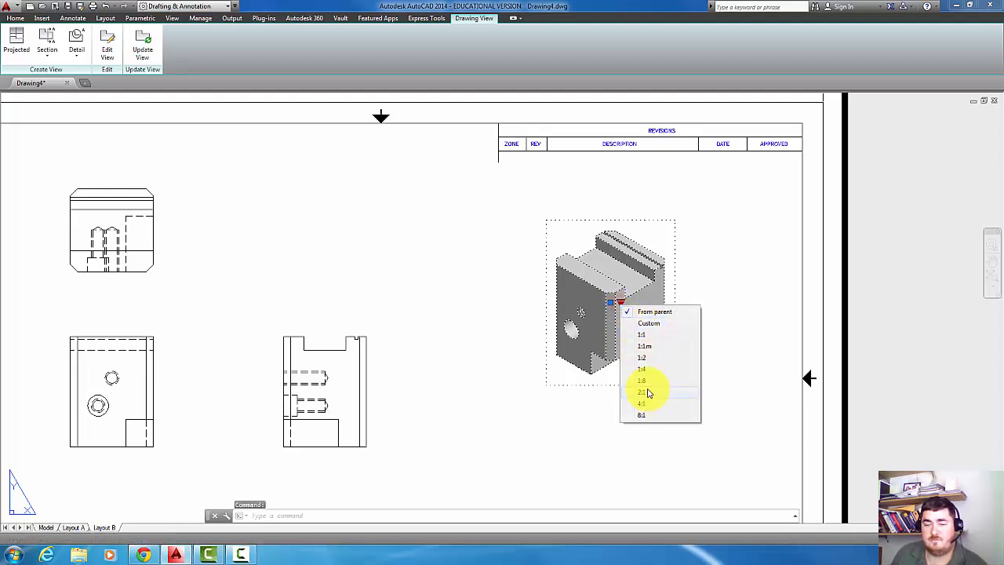
{"action": "left_click", "coordinate": [641, 392]}
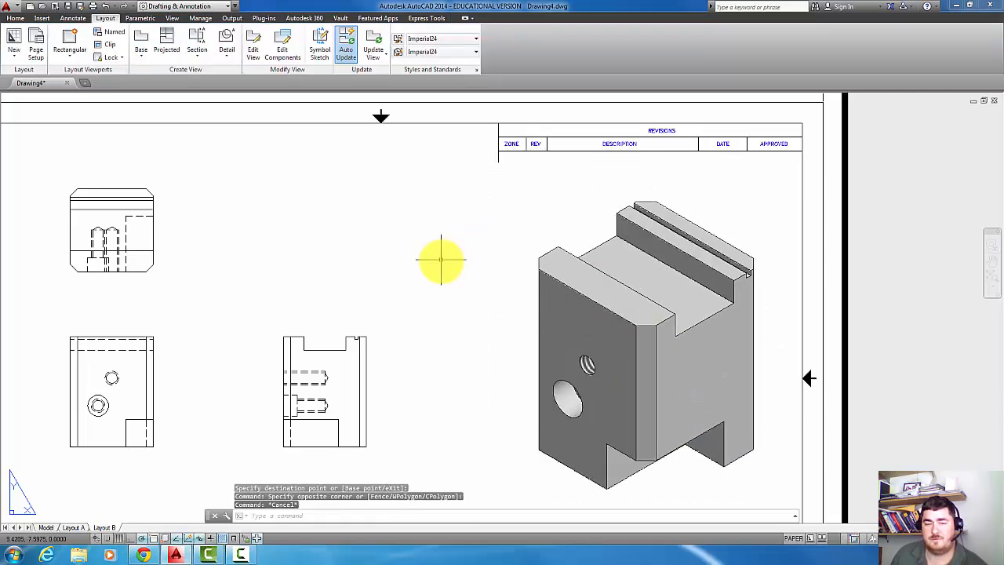
Make Dim the current layer and place a .75 linear dimension across the slot corners
{"action": "scroll", "scroll_direction": "down", "scroll_amount": 3}
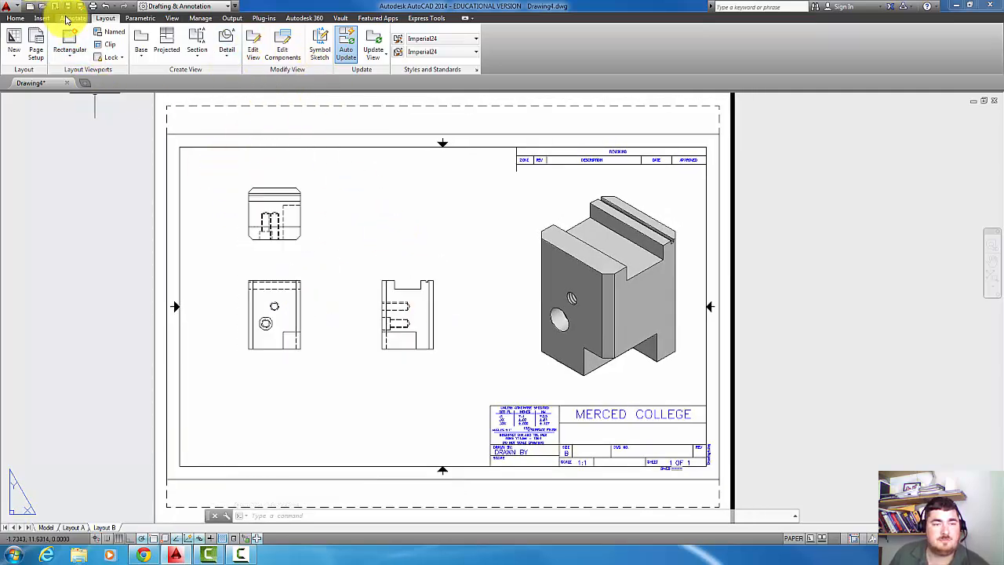
{"action": "left_click", "coordinate": [16, 17]}
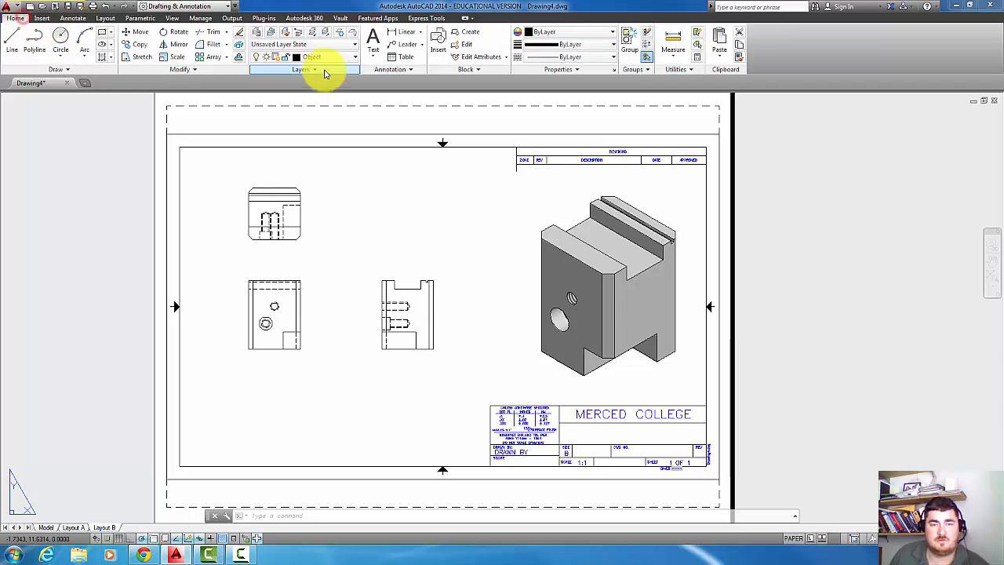
{"action": "left_click", "coordinate": [354, 56]}
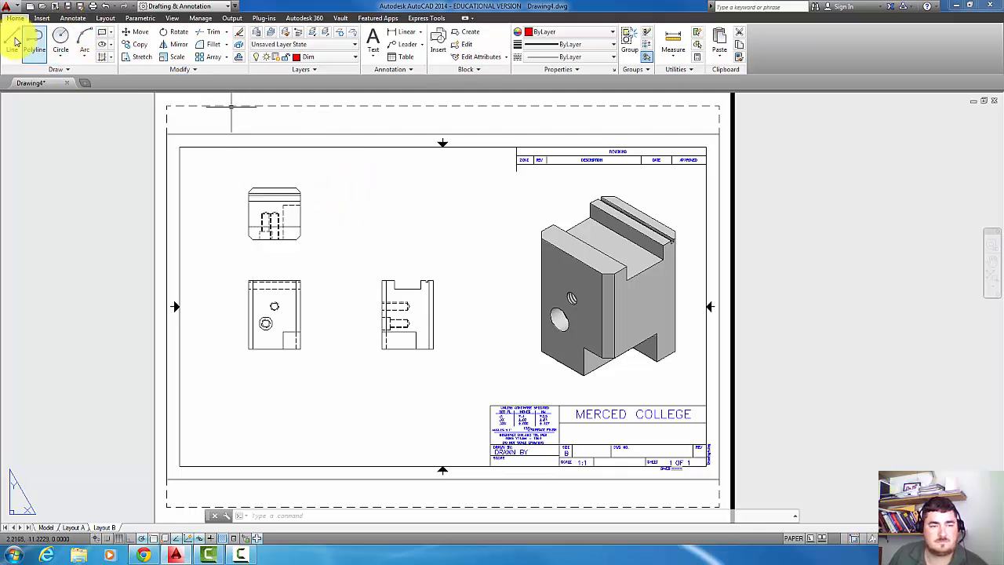
{"action": "left_click", "coordinate": [401, 31]}
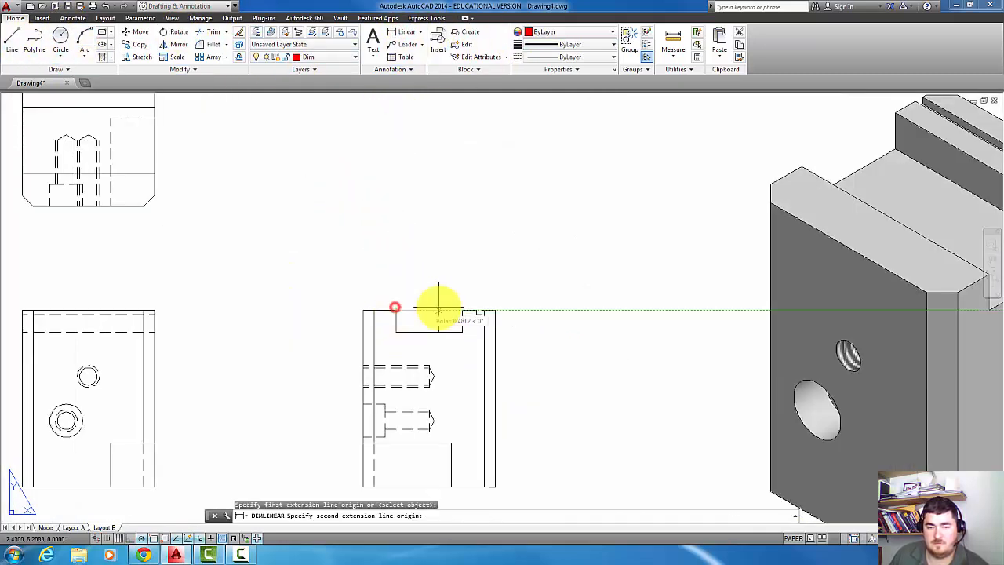
{"action": "left_click", "coordinate": [454, 280]}
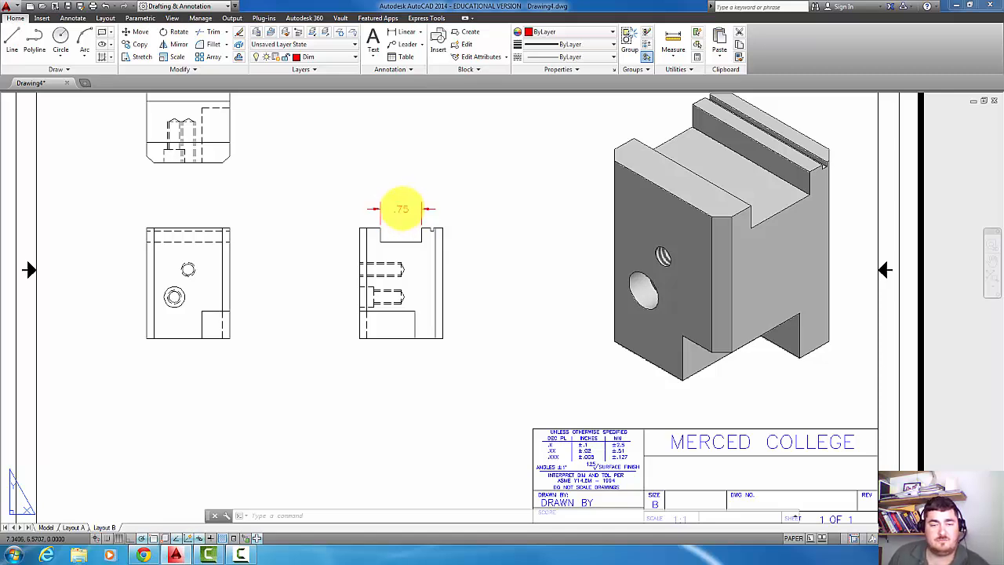
{"action": "mouse_move", "coordinate": [417, 175]}
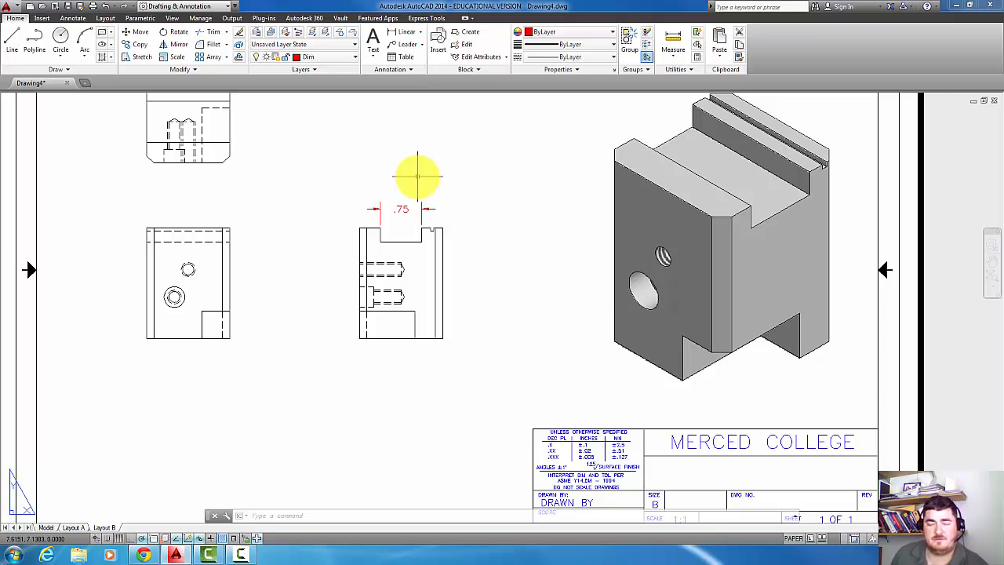
{"action": "mouse_move", "coordinate": [469, 169]}
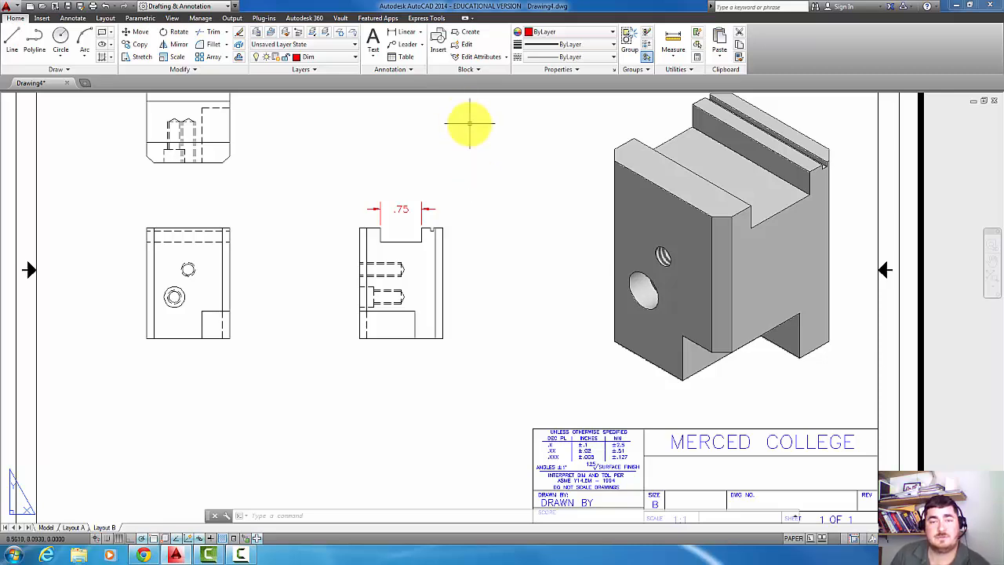
{"action": "mouse_move", "coordinate": [511, 250]}
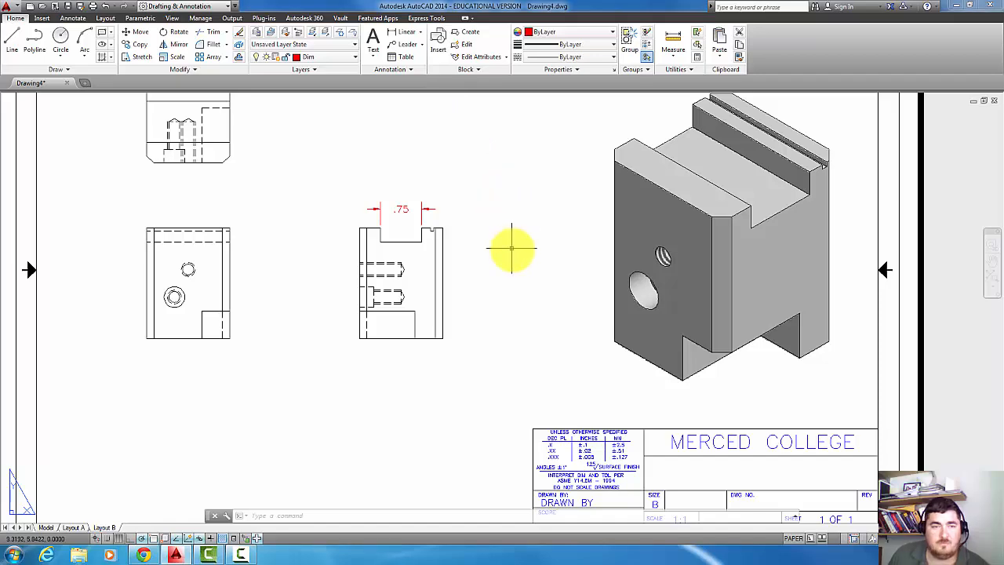
Edit the title block attributes to NAME JCT and TITLE SUPPORT BLOCK and confirm
{"action": "scroll", "scroll_direction": "down", "scroll_amount": 3}
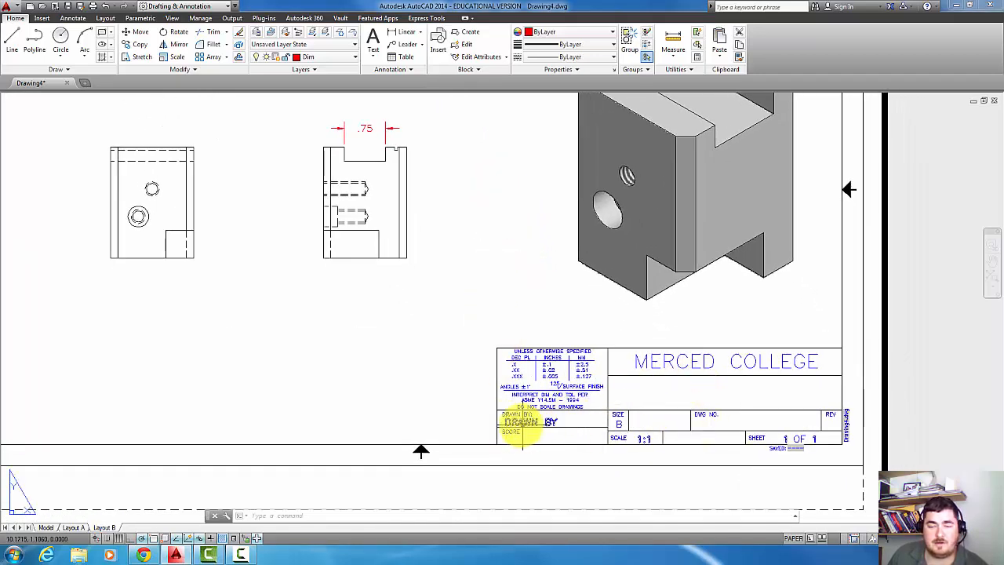
{"action": "double_click", "coordinate": [530, 422]}
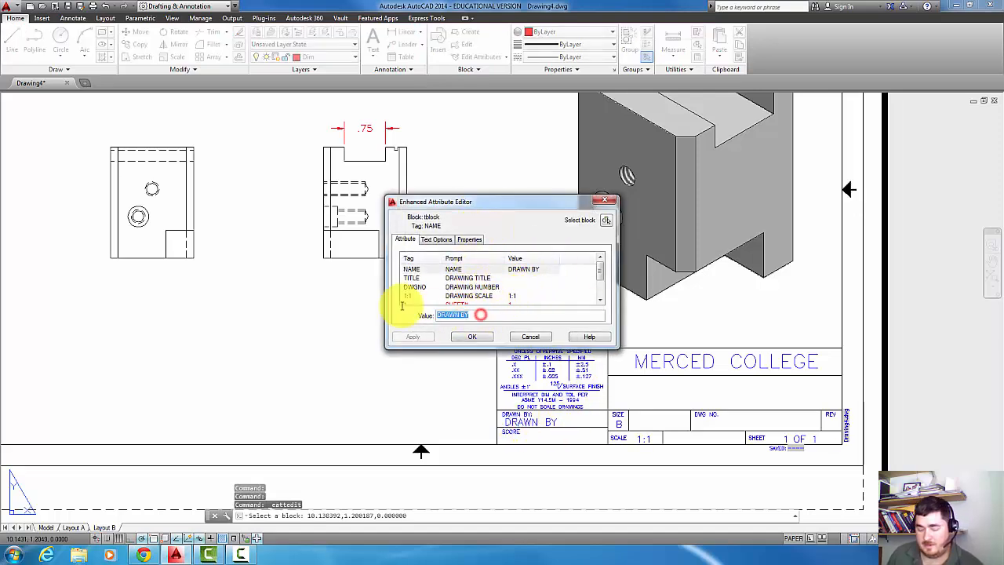
{"action": "type", "text": "JCT"}
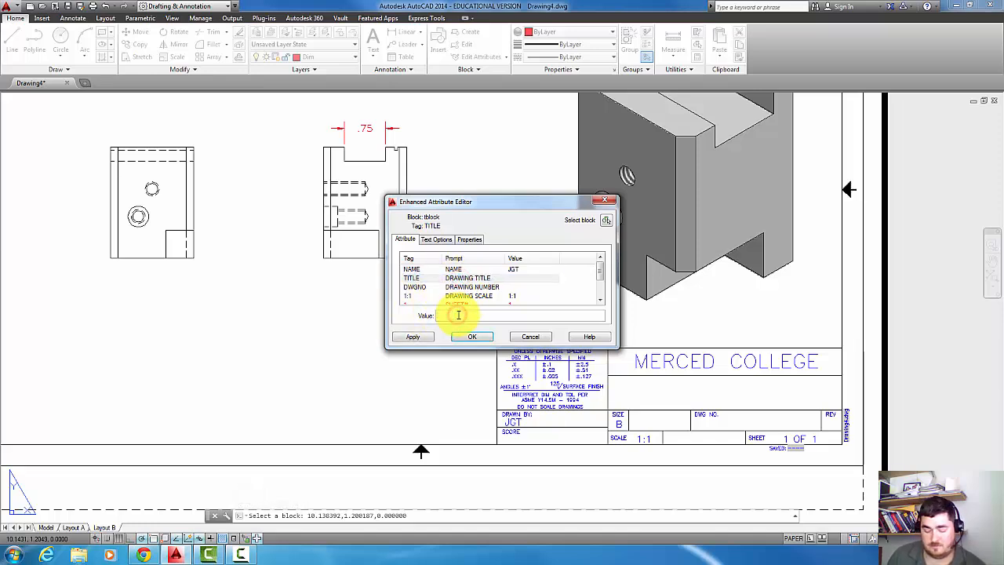
{"action": "type", "text": "Support"}
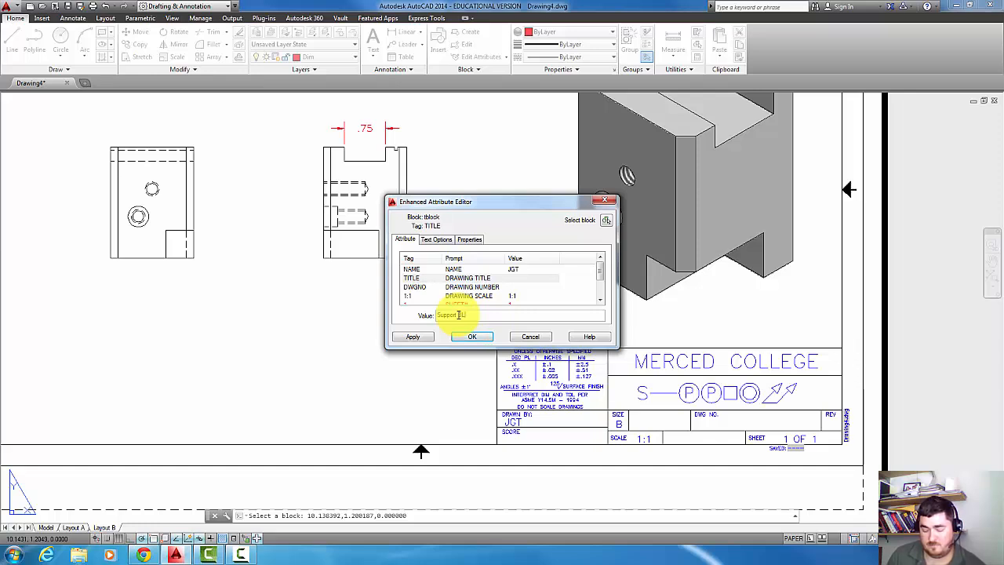
{"action": "type", "text": "BLOCK"}
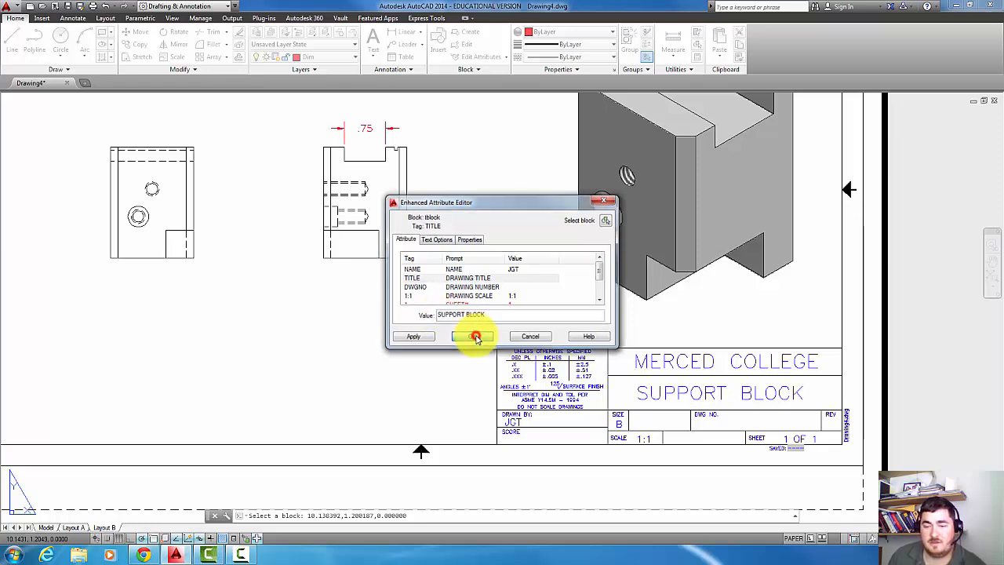
{"action": "left_click", "coordinate": [474, 336]}
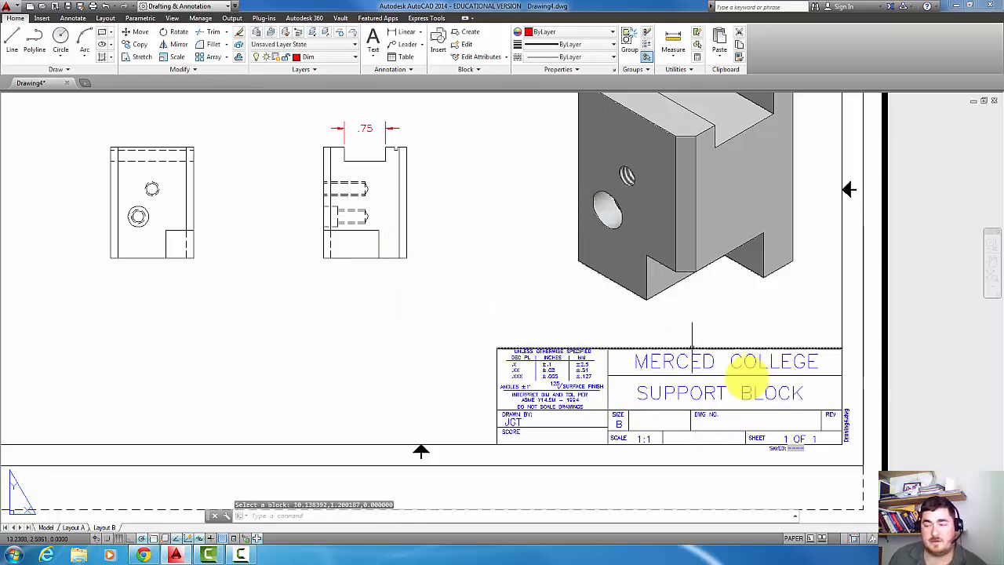
{"action": "mouse_move", "coordinate": [843, 349]}
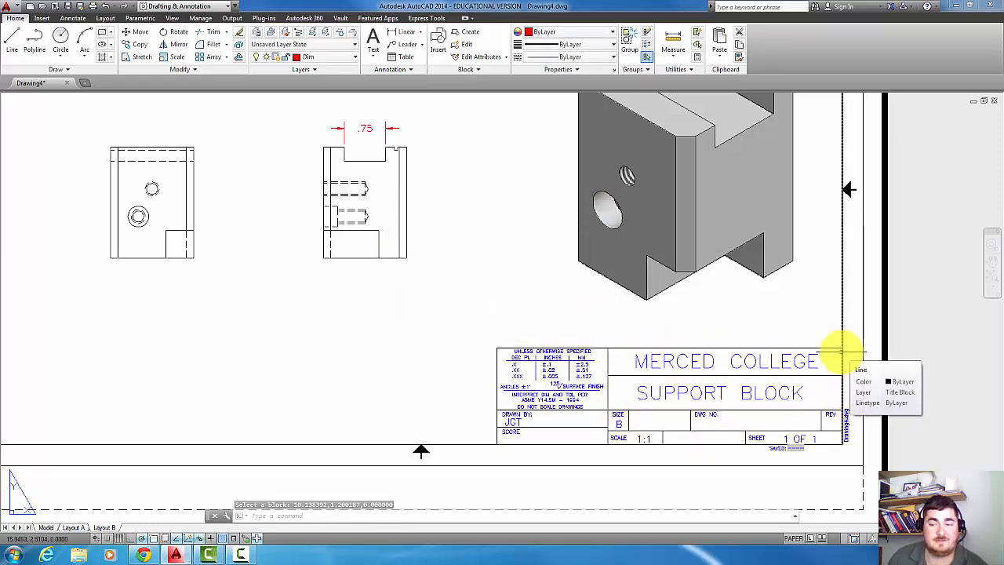